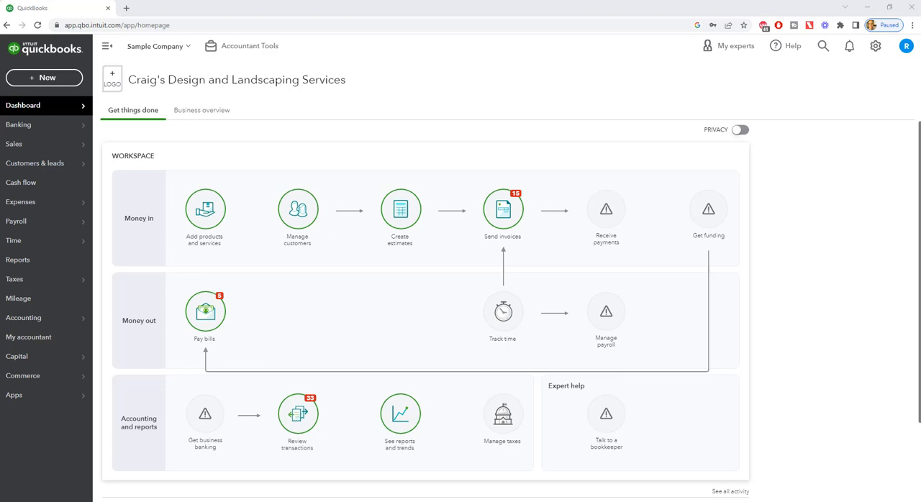
mouse_move(826, 121)
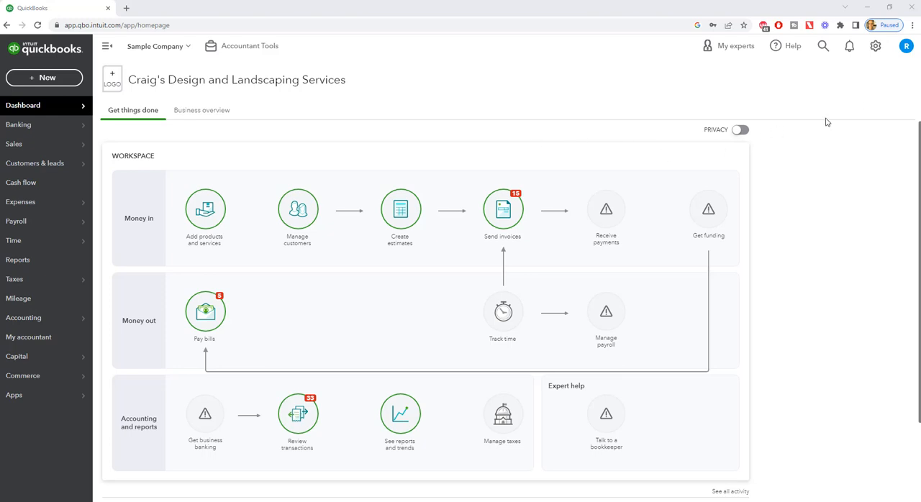
mouse_move(350, 151)
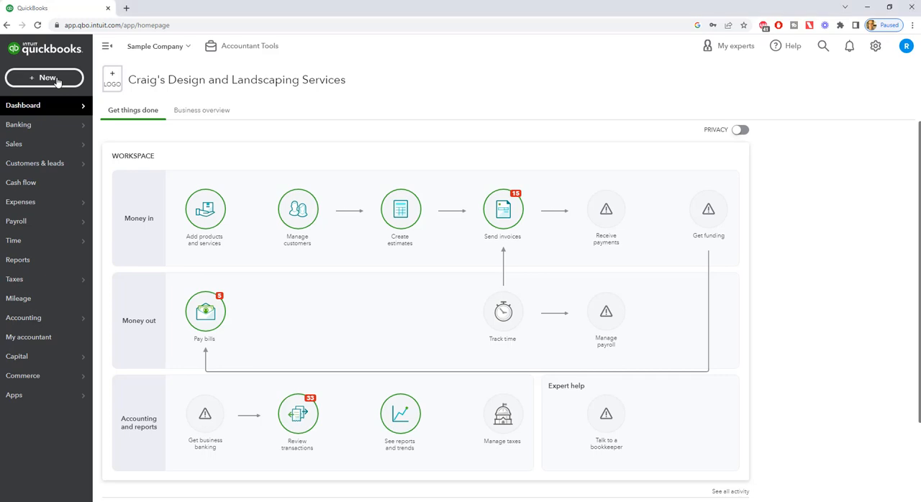
Step: Start a new received payment for customer Amy's Bird Sanctuary
click(44, 78)
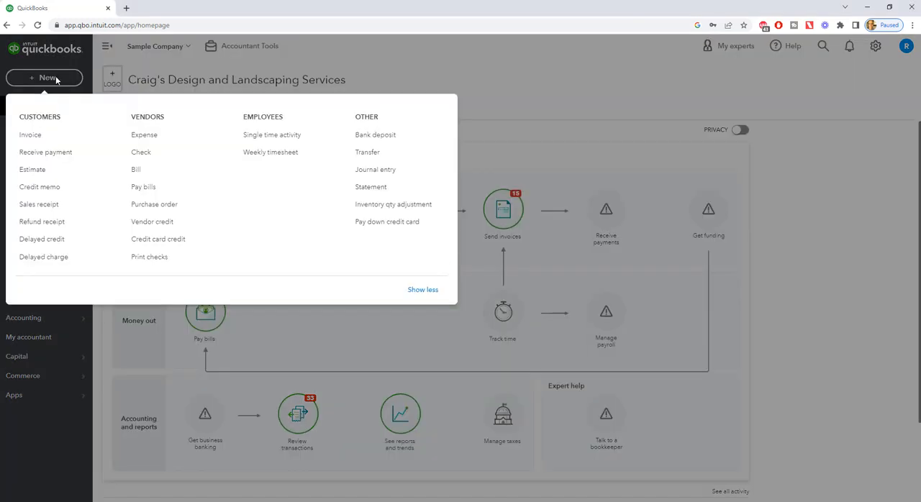
click(46, 152)
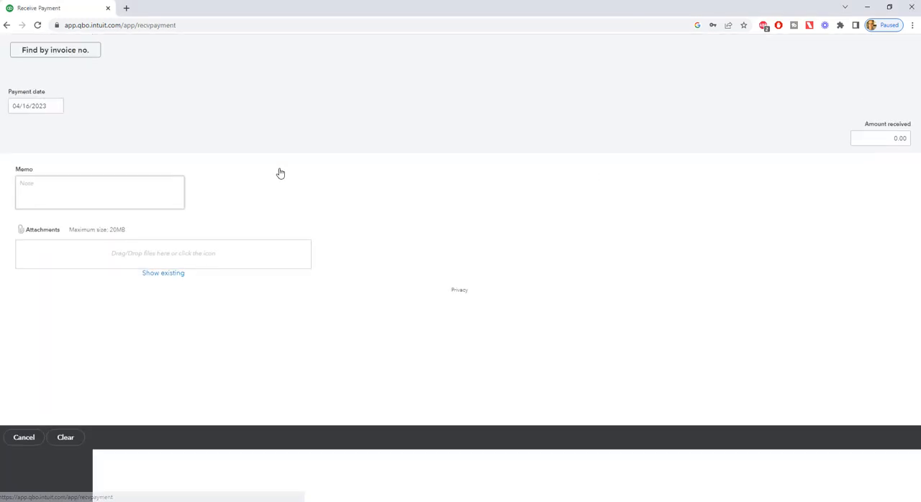
click(61, 92)
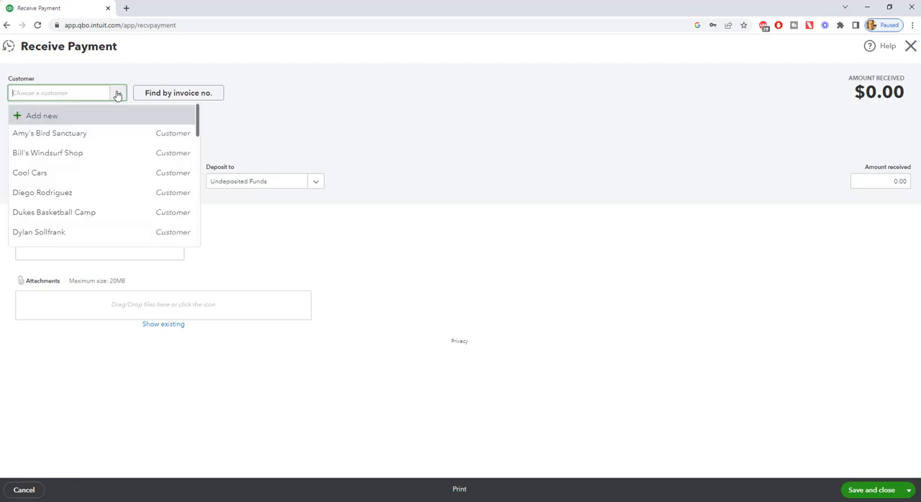
click(49, 133)
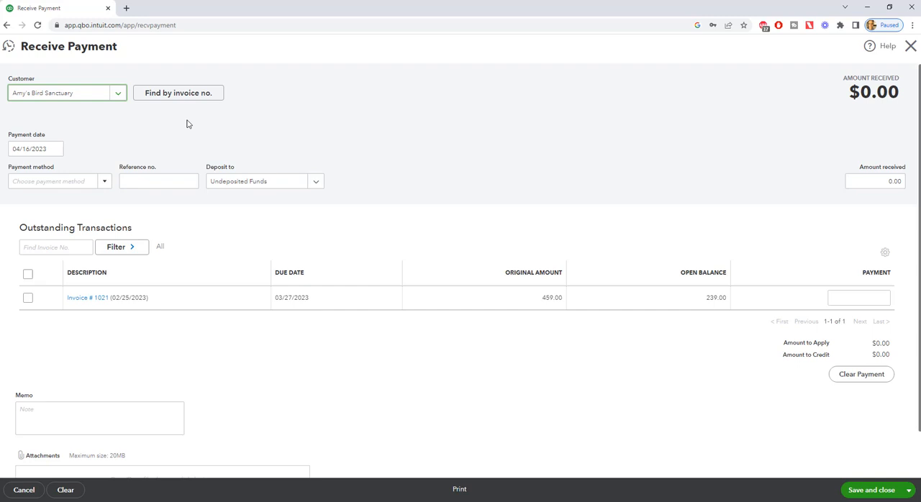
mouse_move(420, 297)
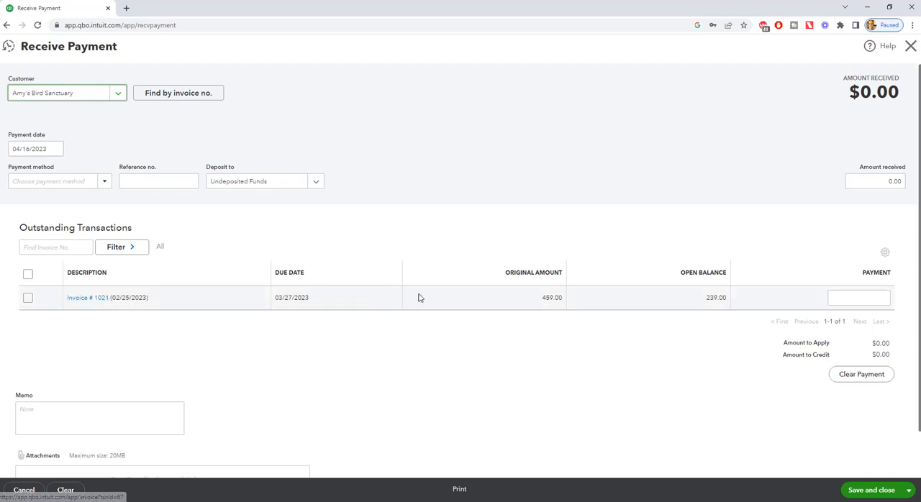
mouse_move(682, 297)
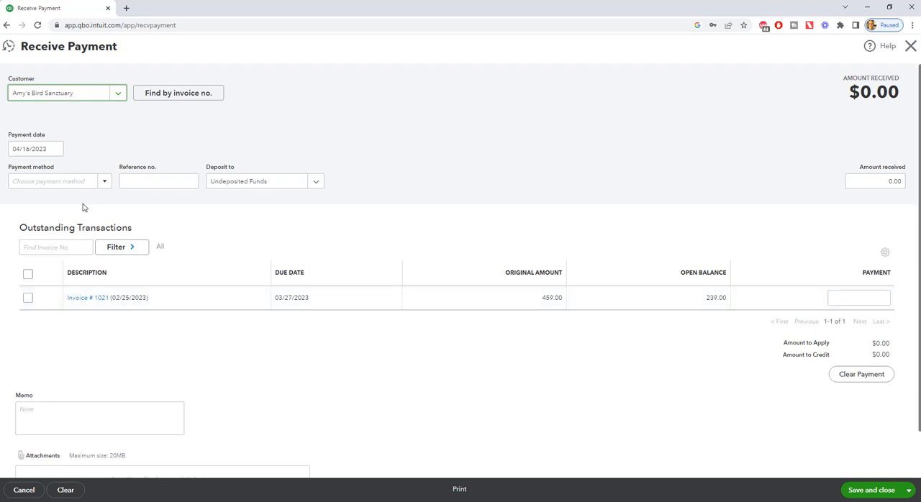
Step: Set payment method to Check and deposit account to Undeposited Funds
click(57, 181)
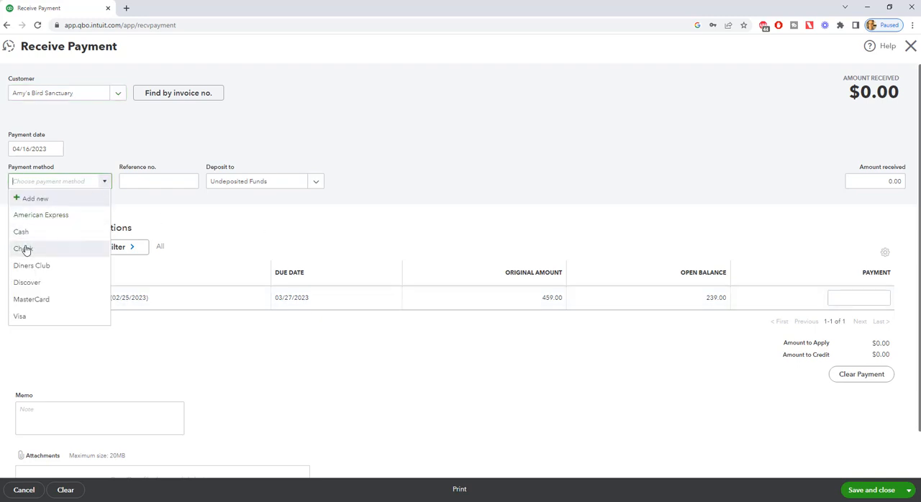
click(23, 248)
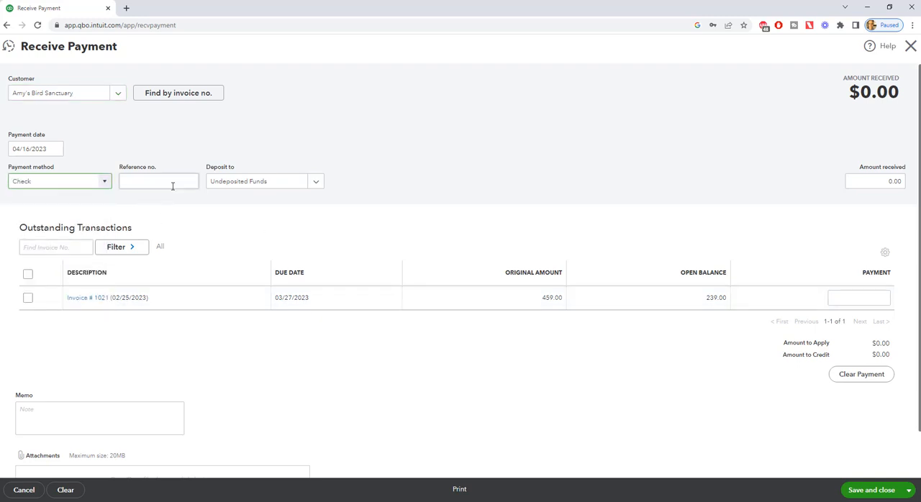
click(159, 180)
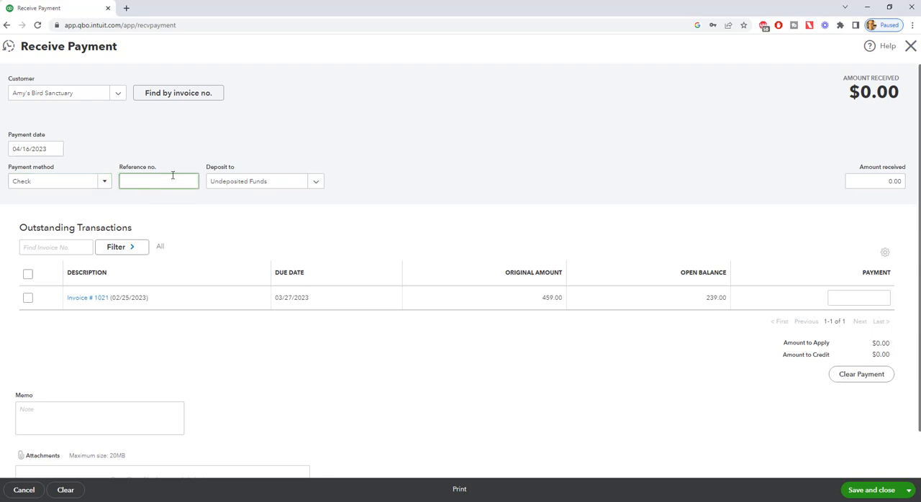
mouse_move(261, 187)
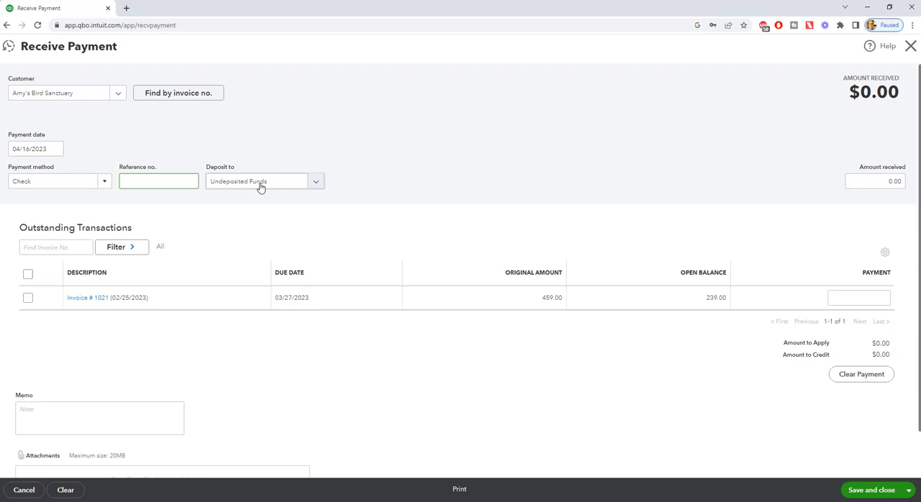
click(315, 181)
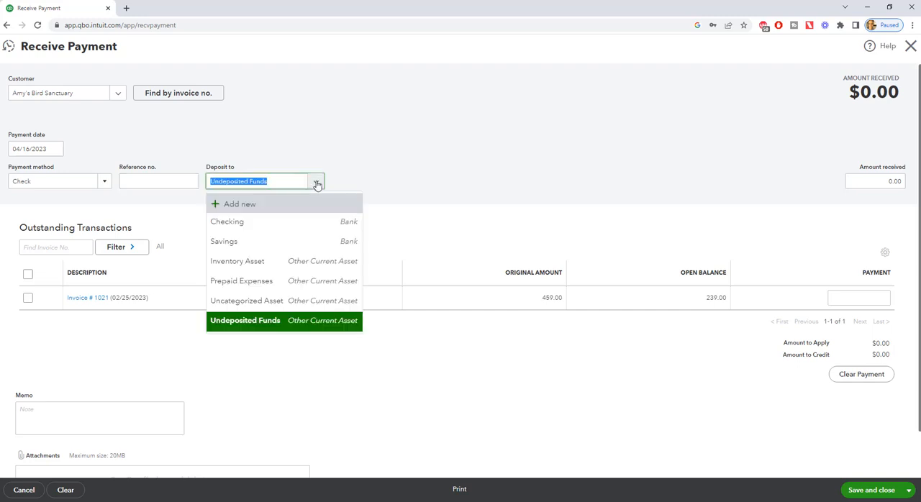
mouse_move(227, 221)
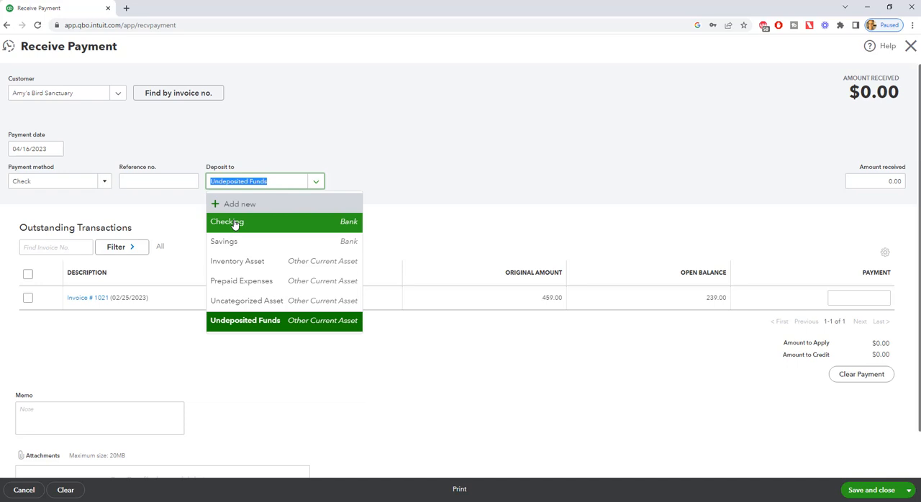
mouse_move(244, 320)
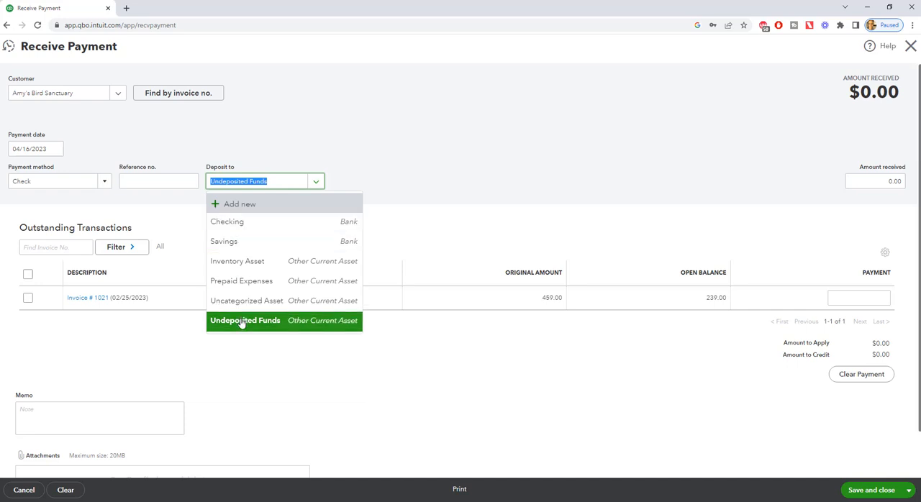
click(245, 320)
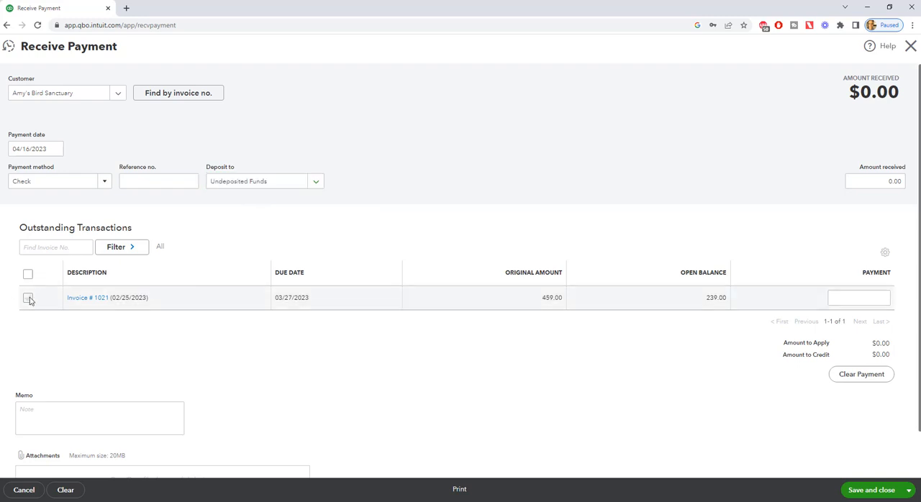
Step: Tick Invoice # 1021 in Outstanding Transactions to apply $239.00
click(28, 297)
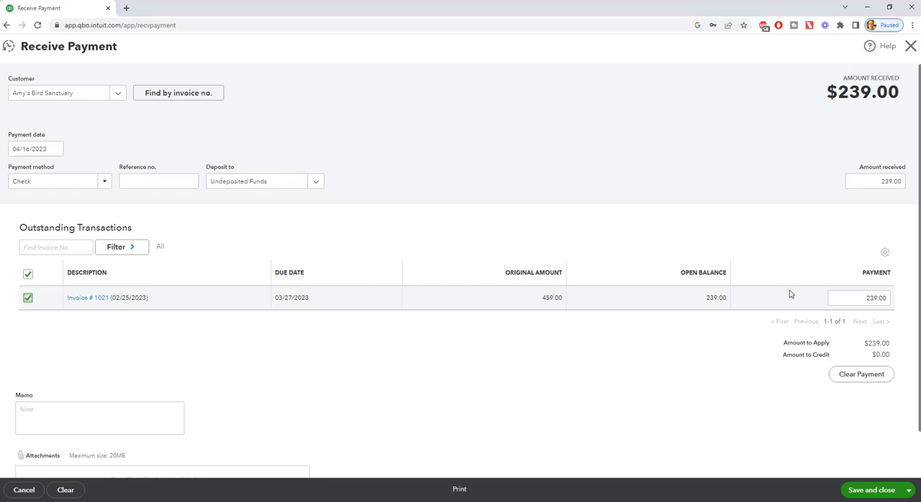
mouse_move(861, 374)
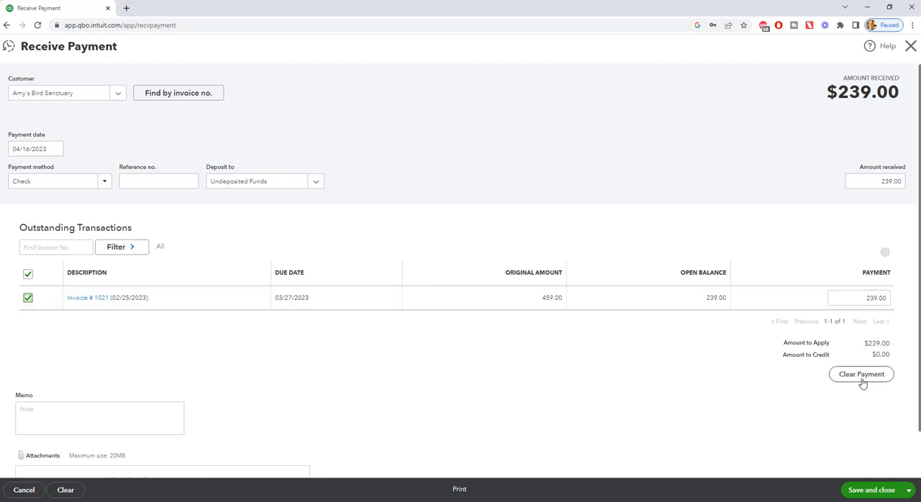
mouse_move(572, 259)
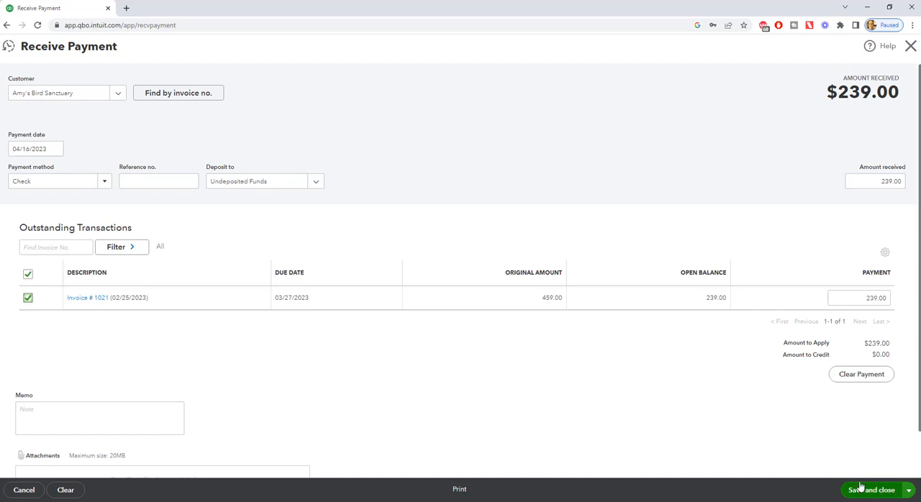
mouse_move(455, 309)
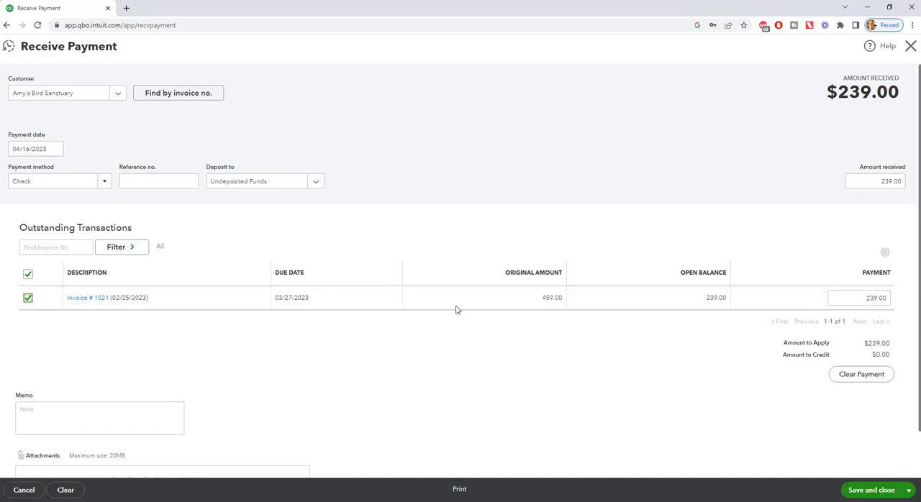
mouse_move(290, 220)
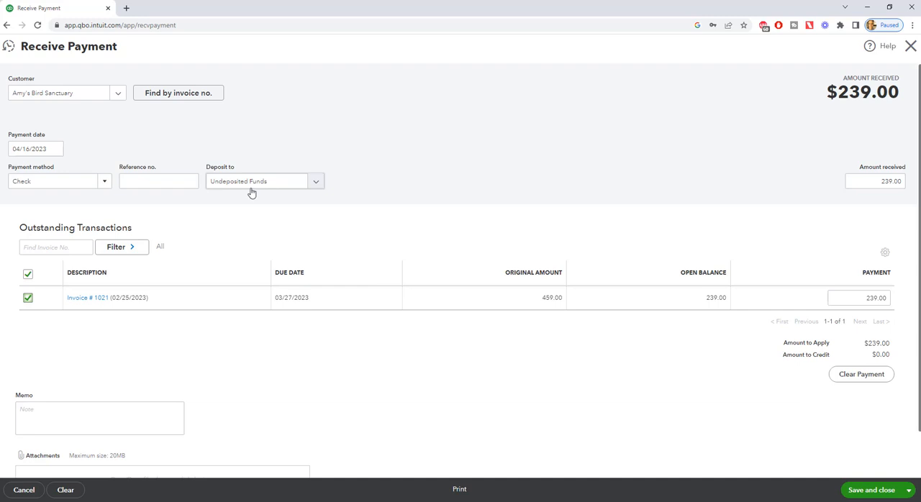
mouse_move(291, 209)
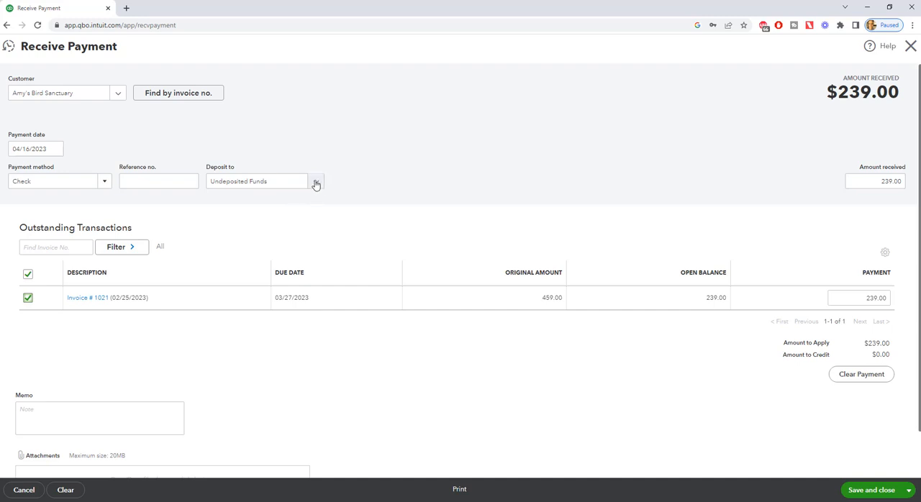
Step: Change the payment's deposit account to Checking
click(316, 180)
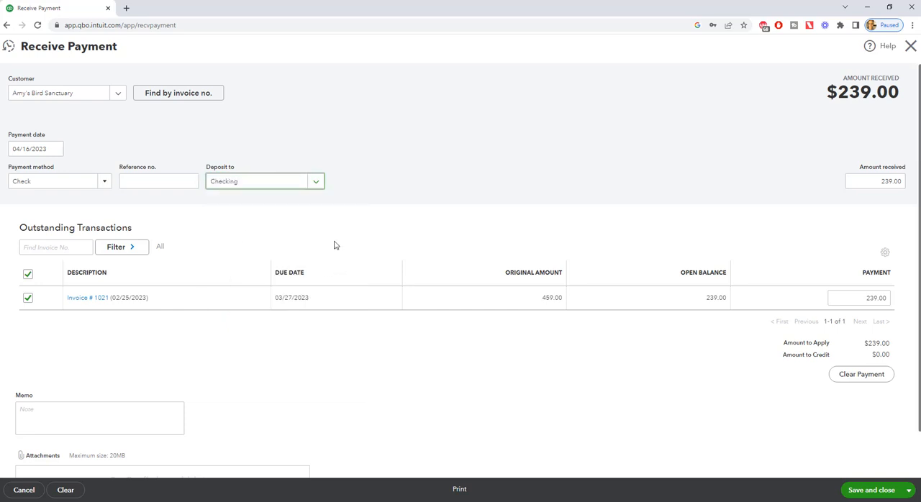
mouse_move(661, 386)
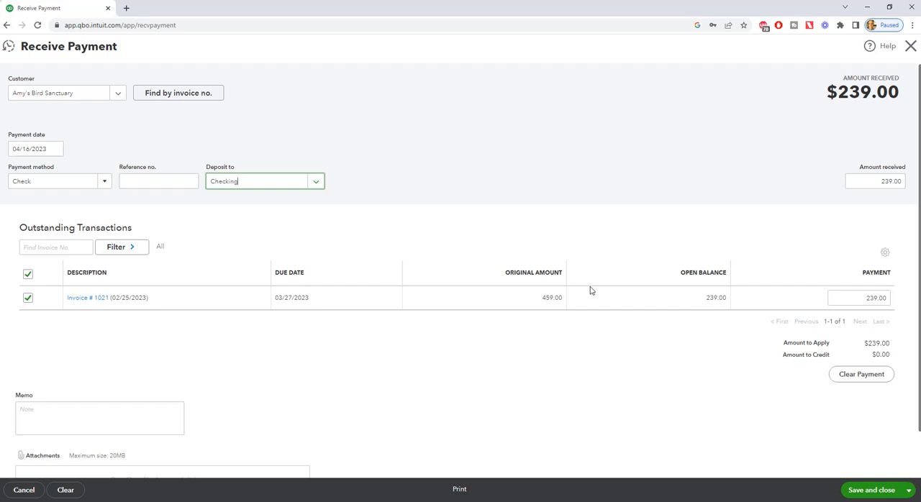
mouse_move(473, 245)
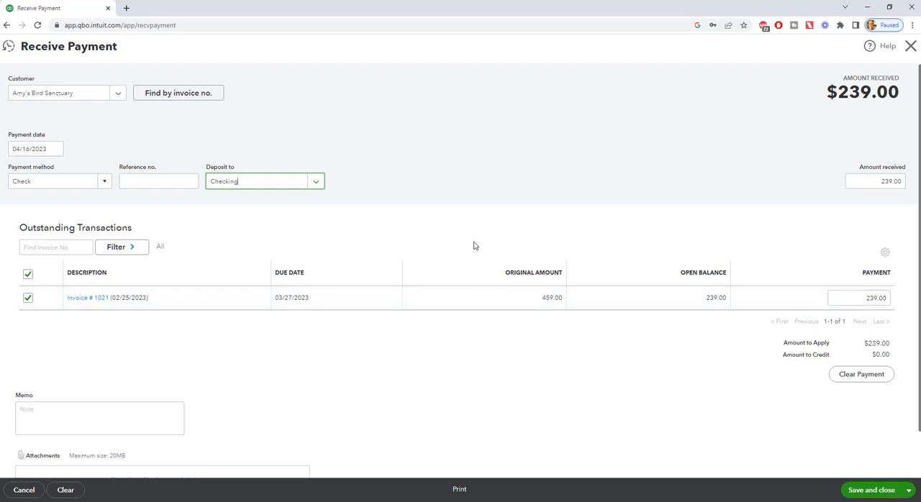
mouse_move(333, 232)
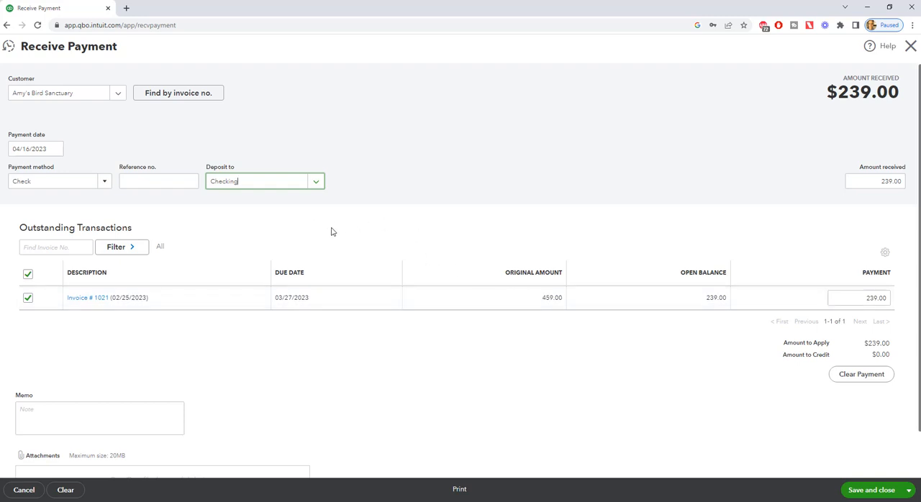
mouse_move(698, 361)
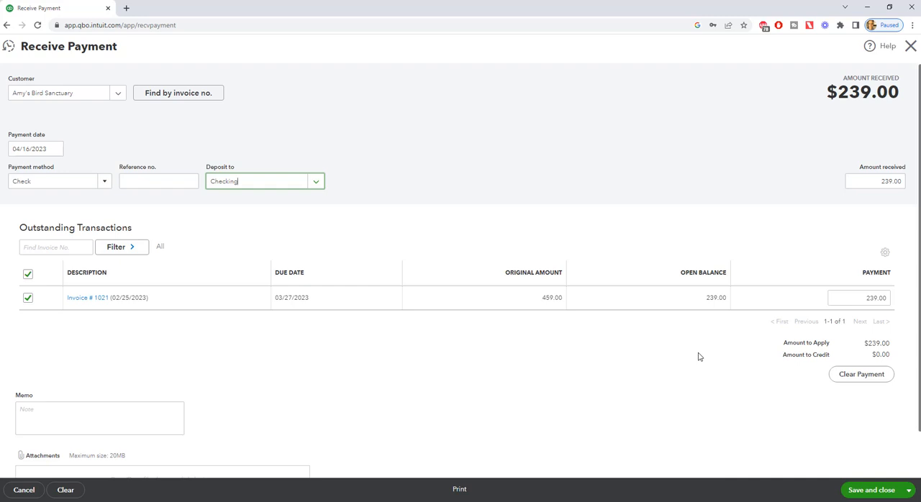
Step: Switch the deposit account back to Undeposited Funds
click(315, 181)
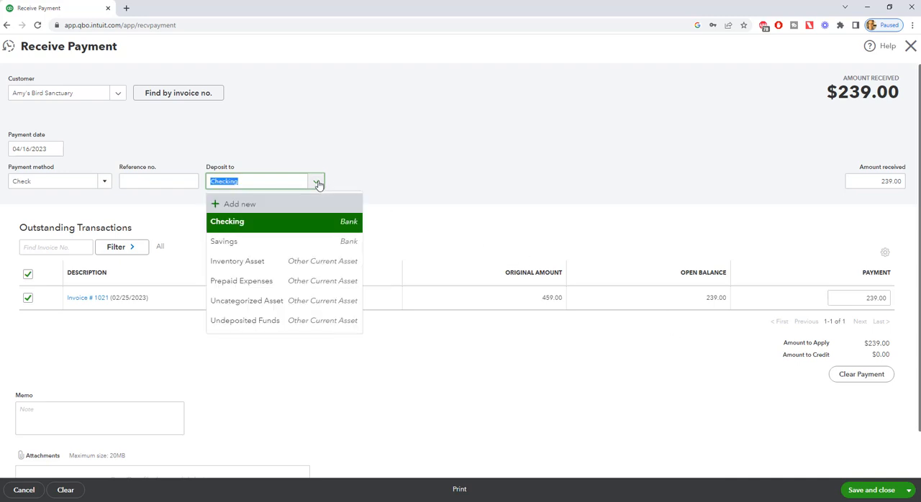
click(245, 320)
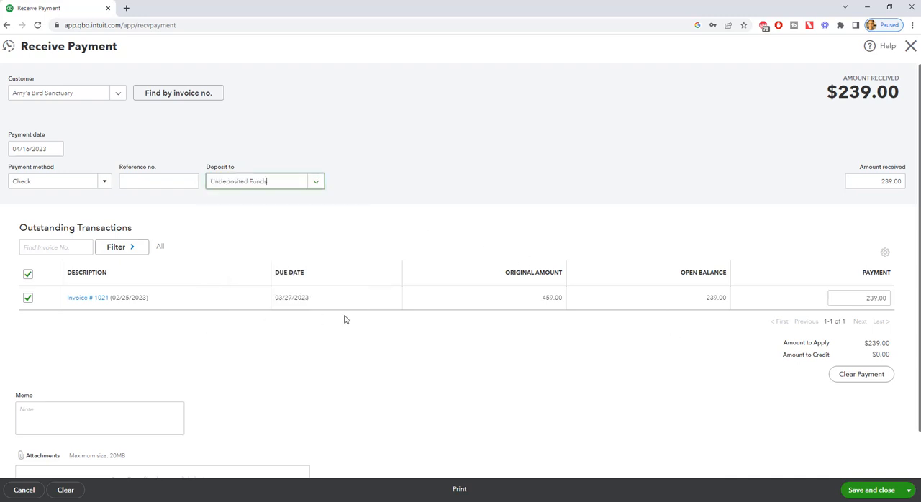
mouse_move(348, 315)
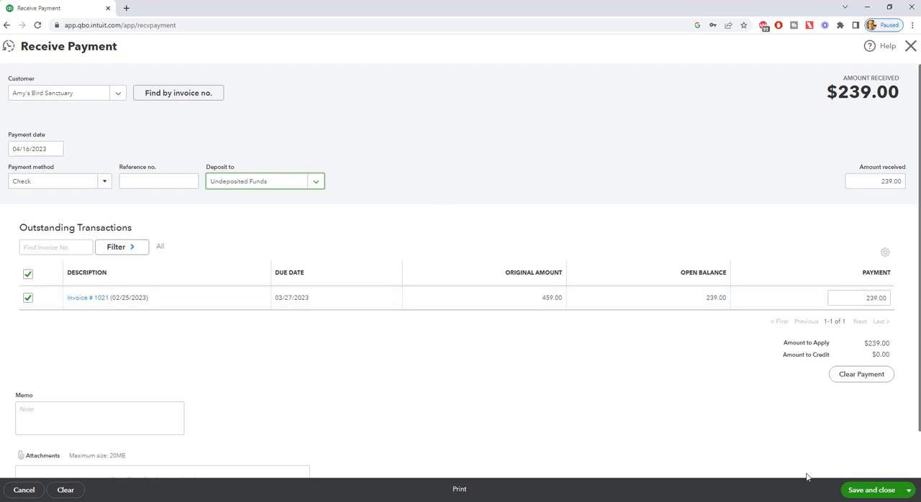
mouse_move(515, 200)
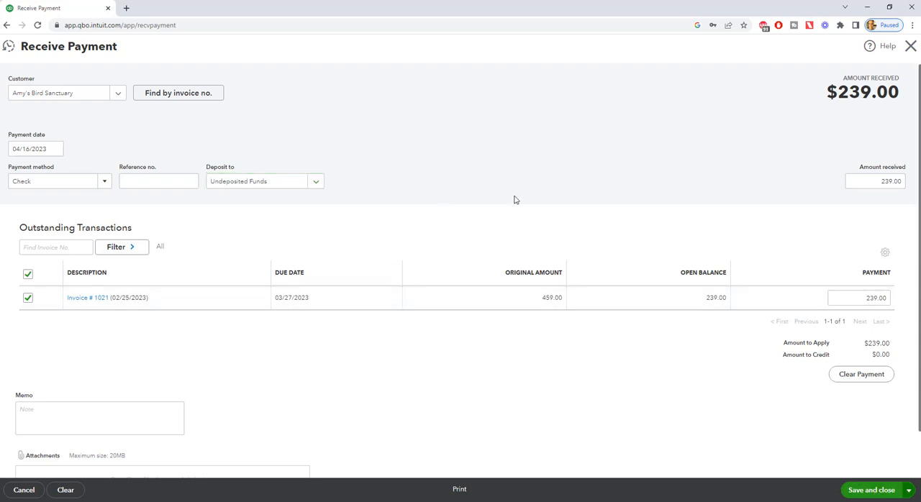
Step: Save and close the $239.00 payment, then open the + New menu
click(870, 490)
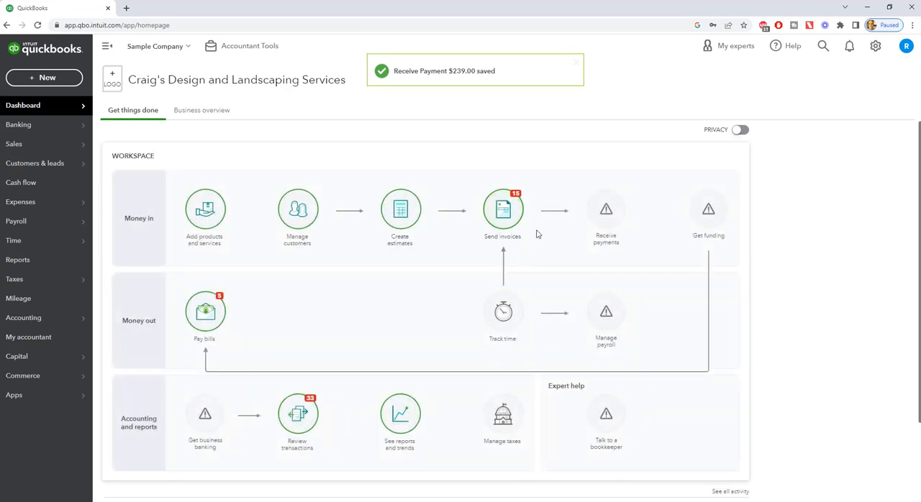
mouse_move(455, 147)
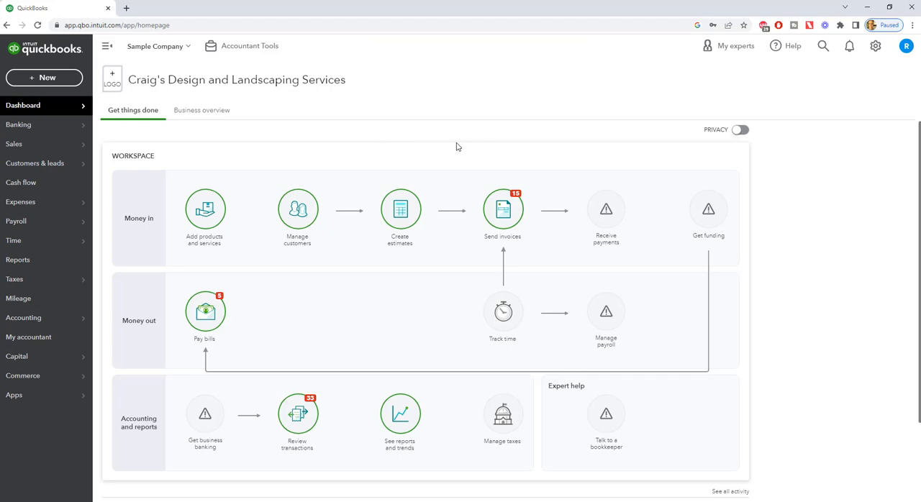
mouse_move(43, 78)
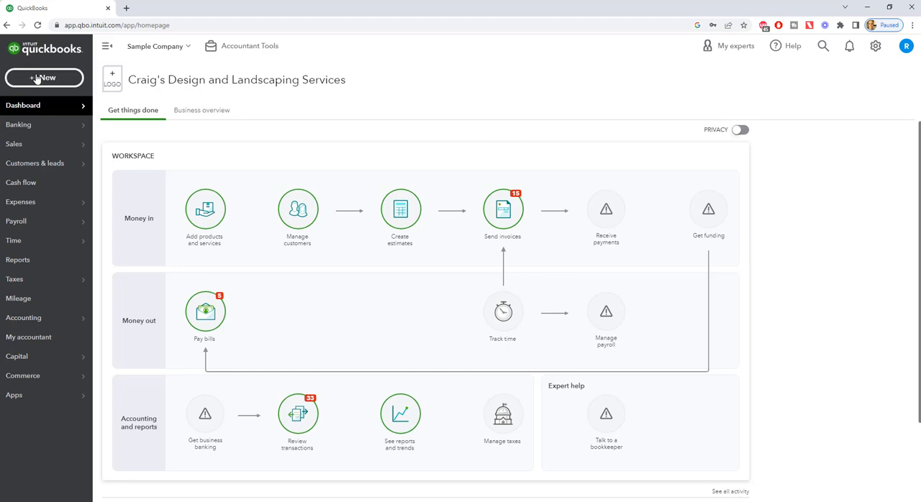
click(44, 78)
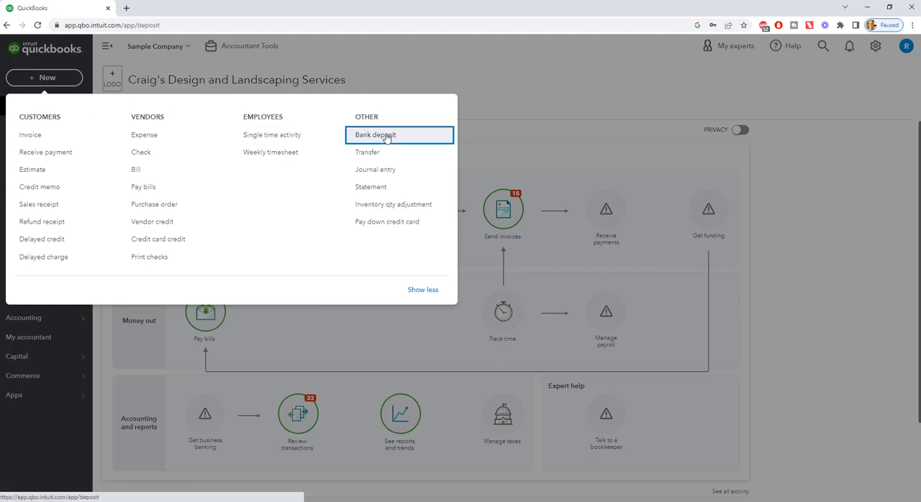
Step: Start a bank deposit including Amy's Bird Sanctuary, Cool Cars and Freeman Sporting Goods payments
click(374, 134)
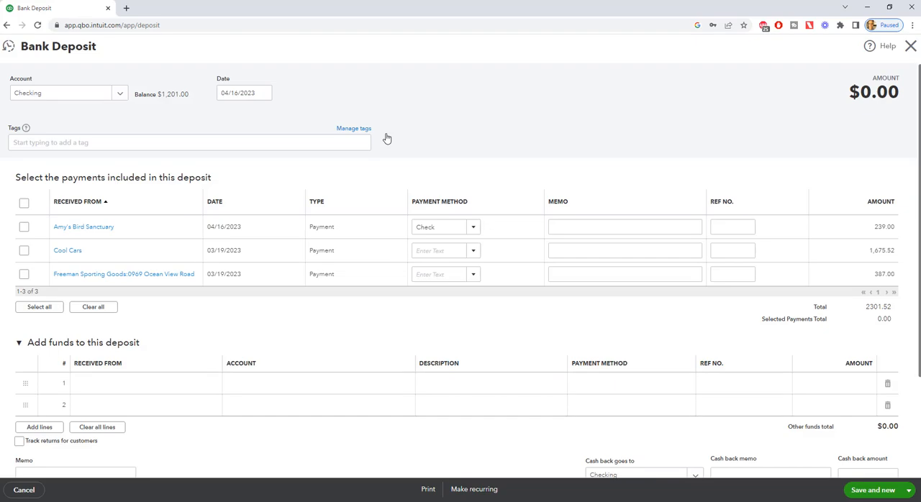
mouse_move(103, 241)
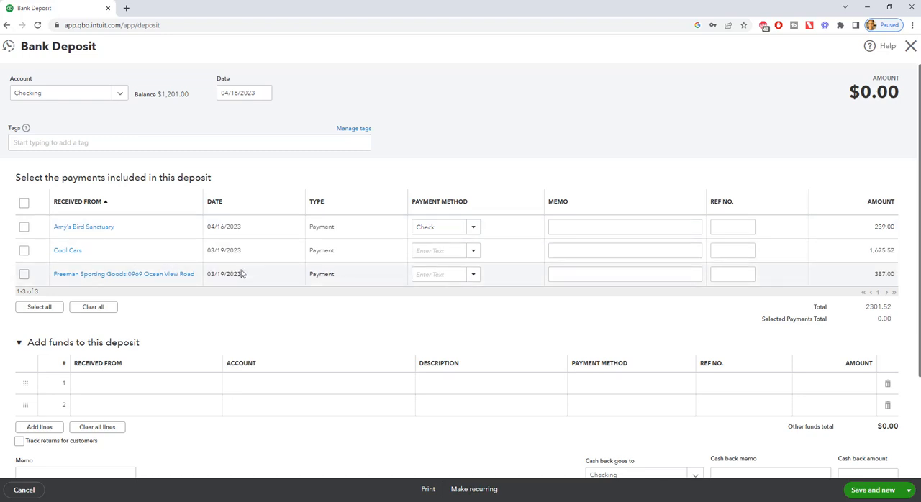
click(24, 226)
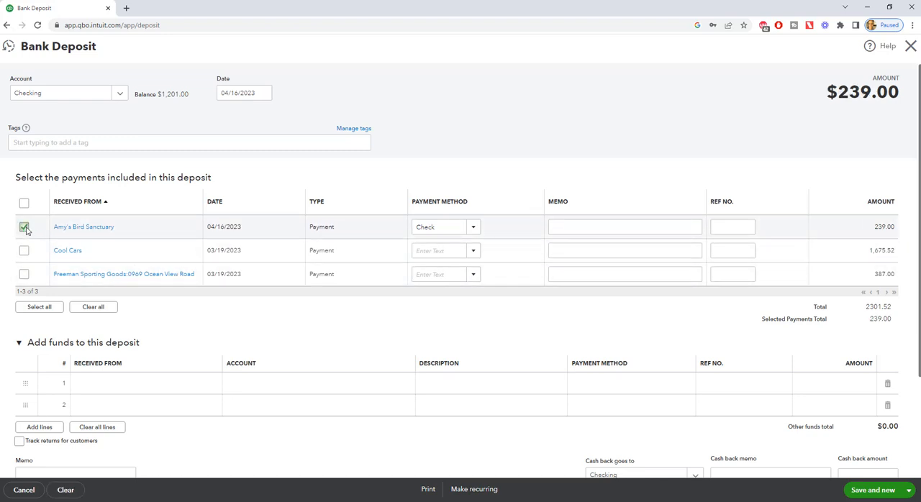
click(24, 250)
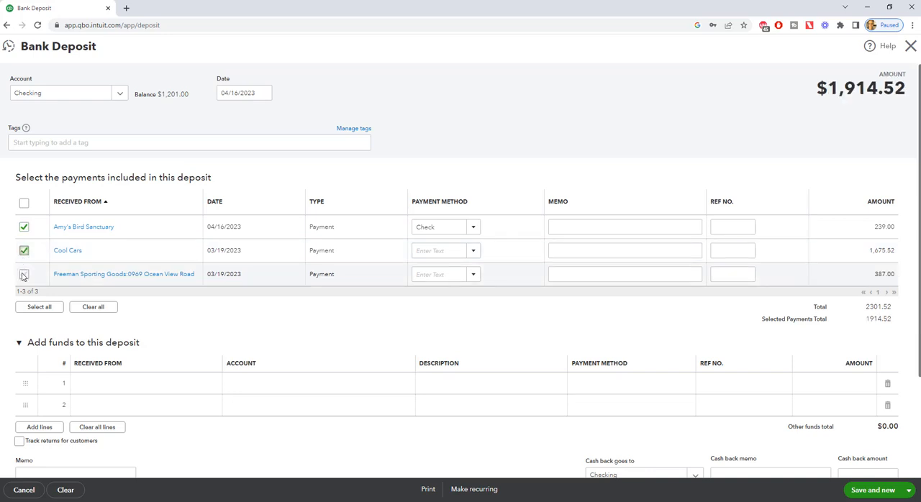
click(24, 274)
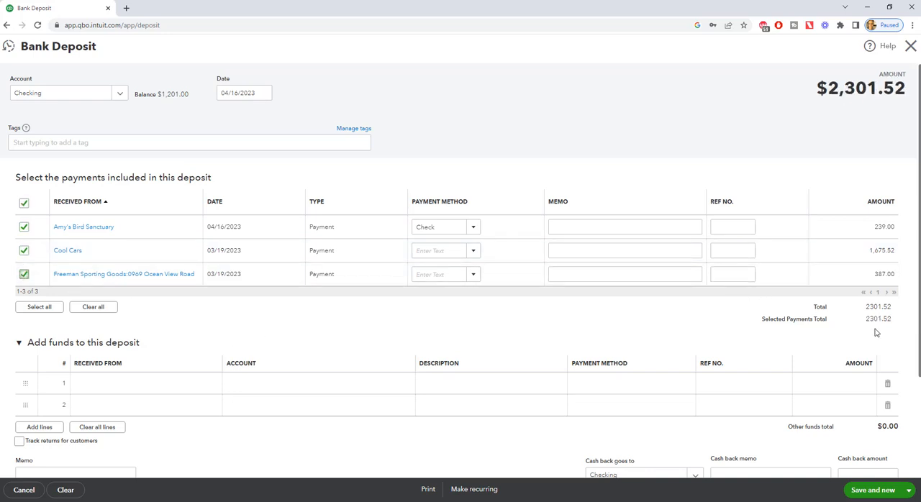
mouse_move(885, 329)
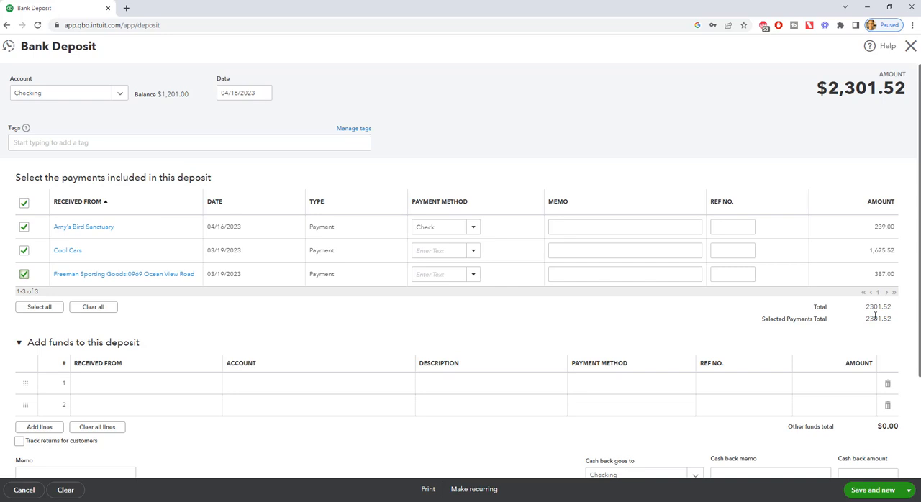
mouse_move(854, 315)
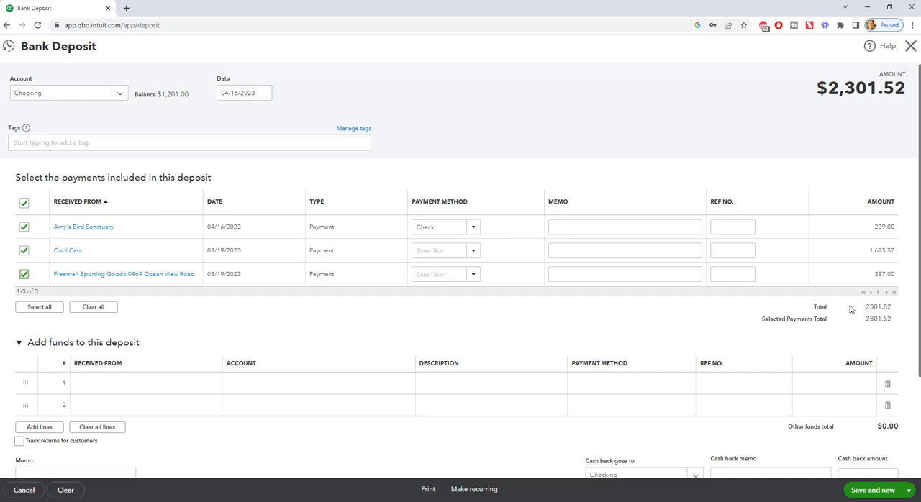
mouse_move(41, 87)
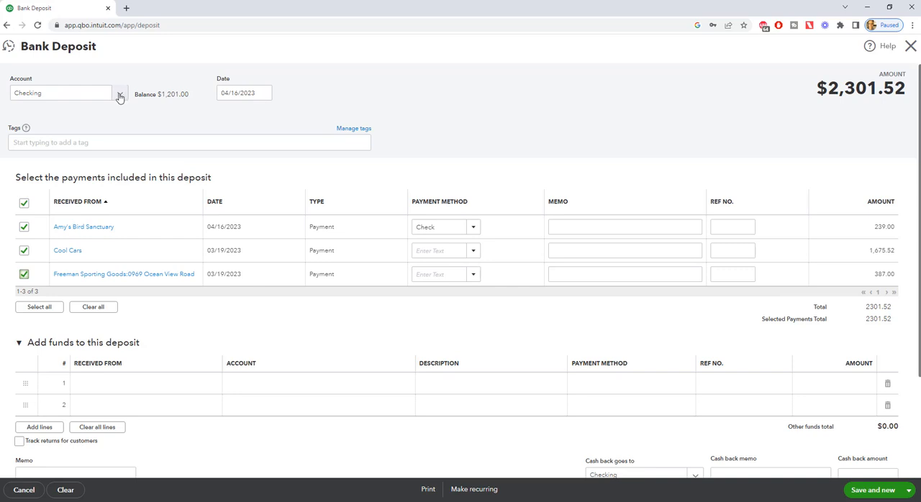
mouse_move(244, 110)
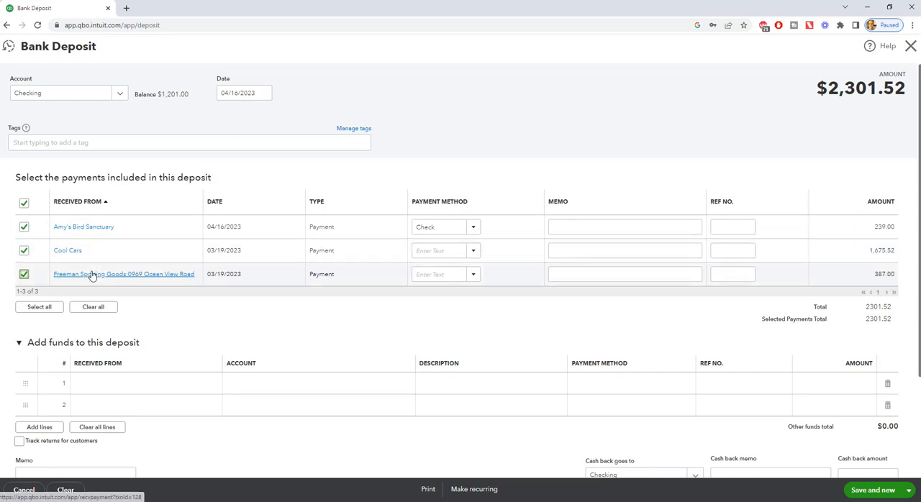
mouse_move(716, 336)
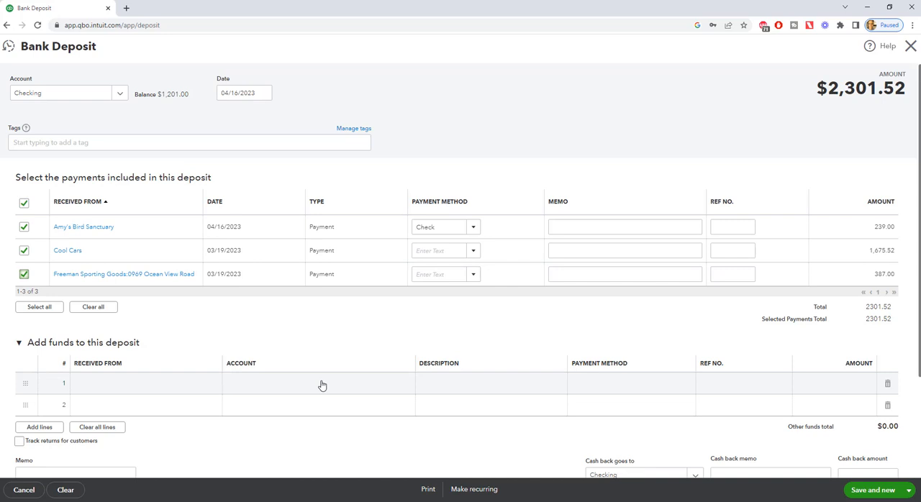
Step: Save and close the $2,301.52 bank deposit
scroll(down, 3)
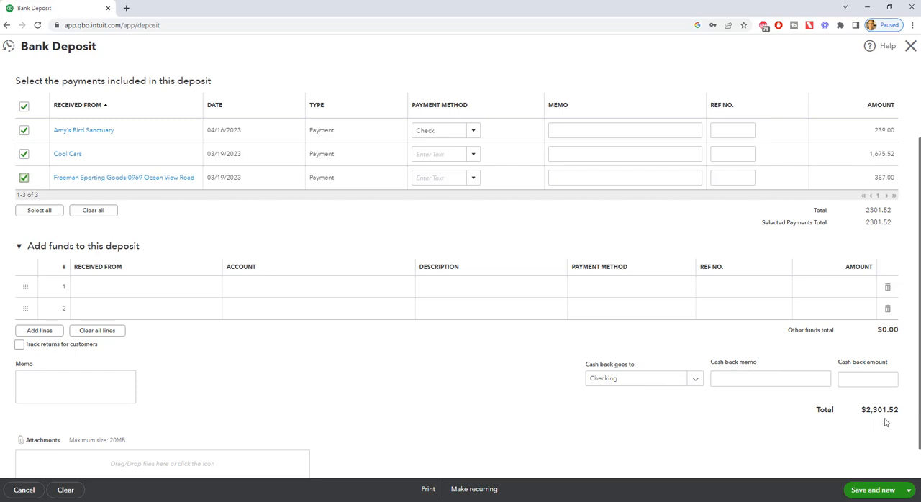
click(909, 490)
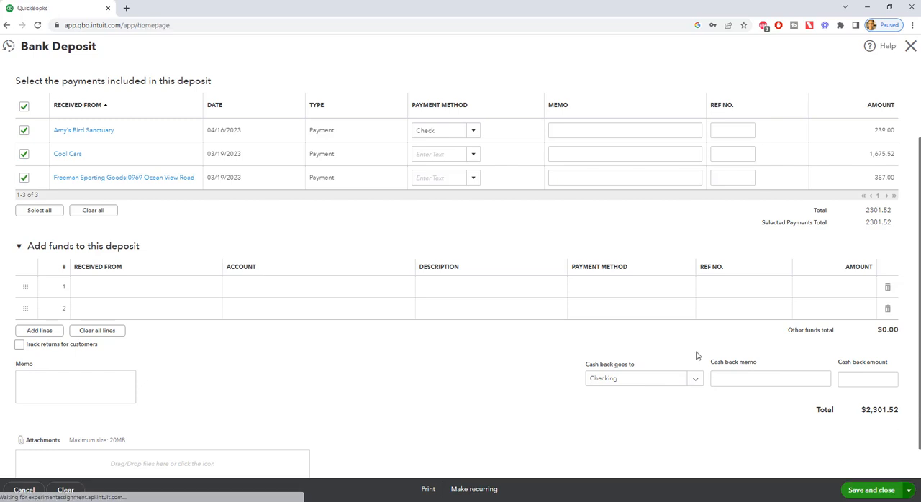
click(871, 490)
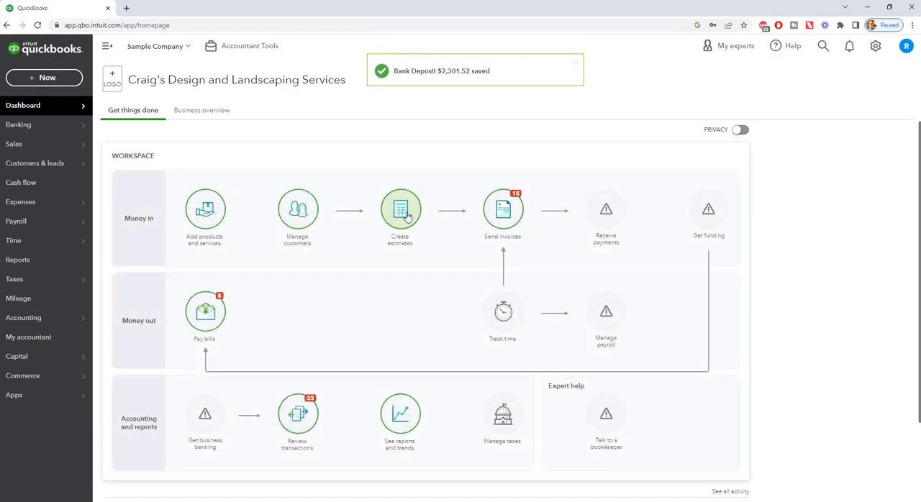